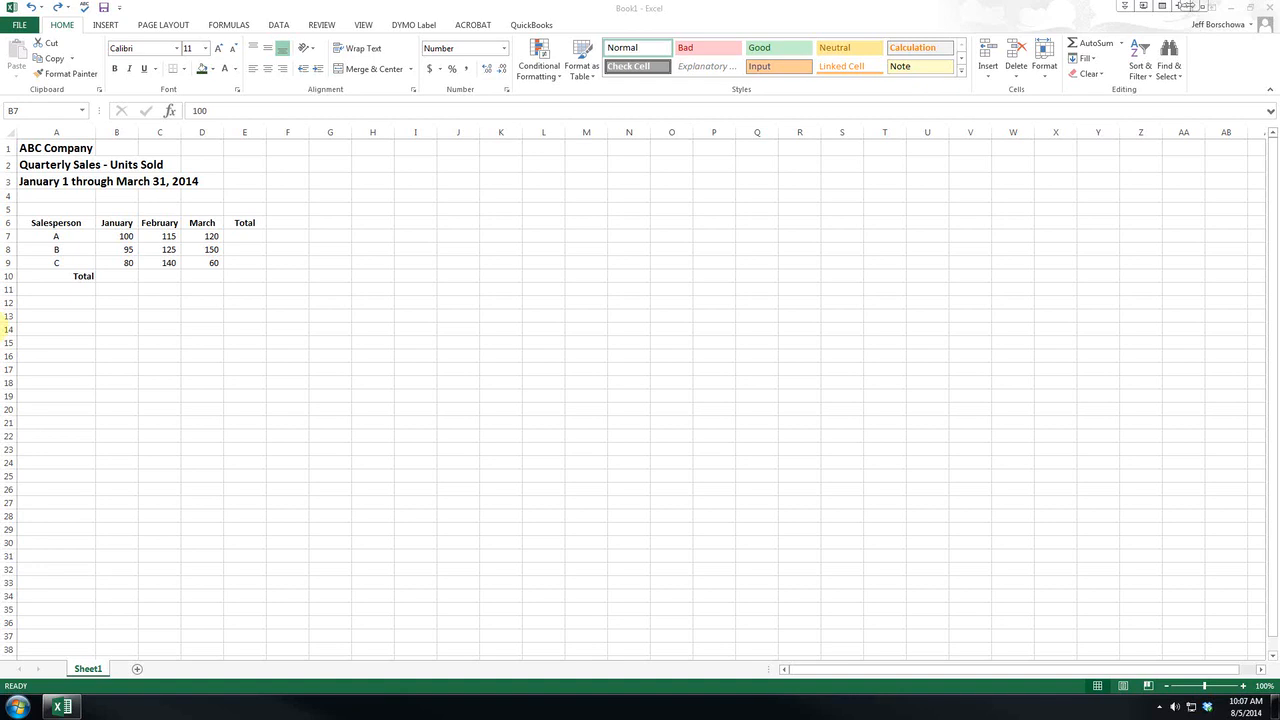
Clear the Total label in A10, preview the fill handle on A7:A9, and clear Total in E6.
left_click(78, 276)
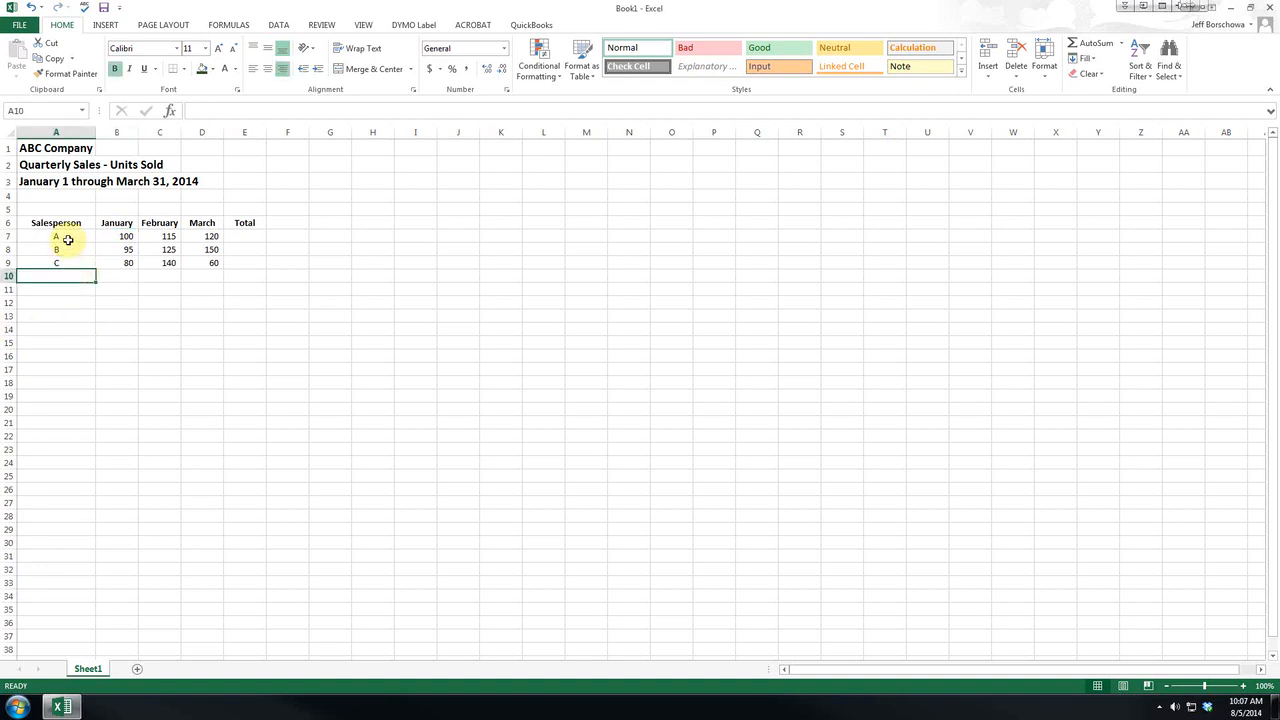
left_click_drag(56, 236, 56, 264)
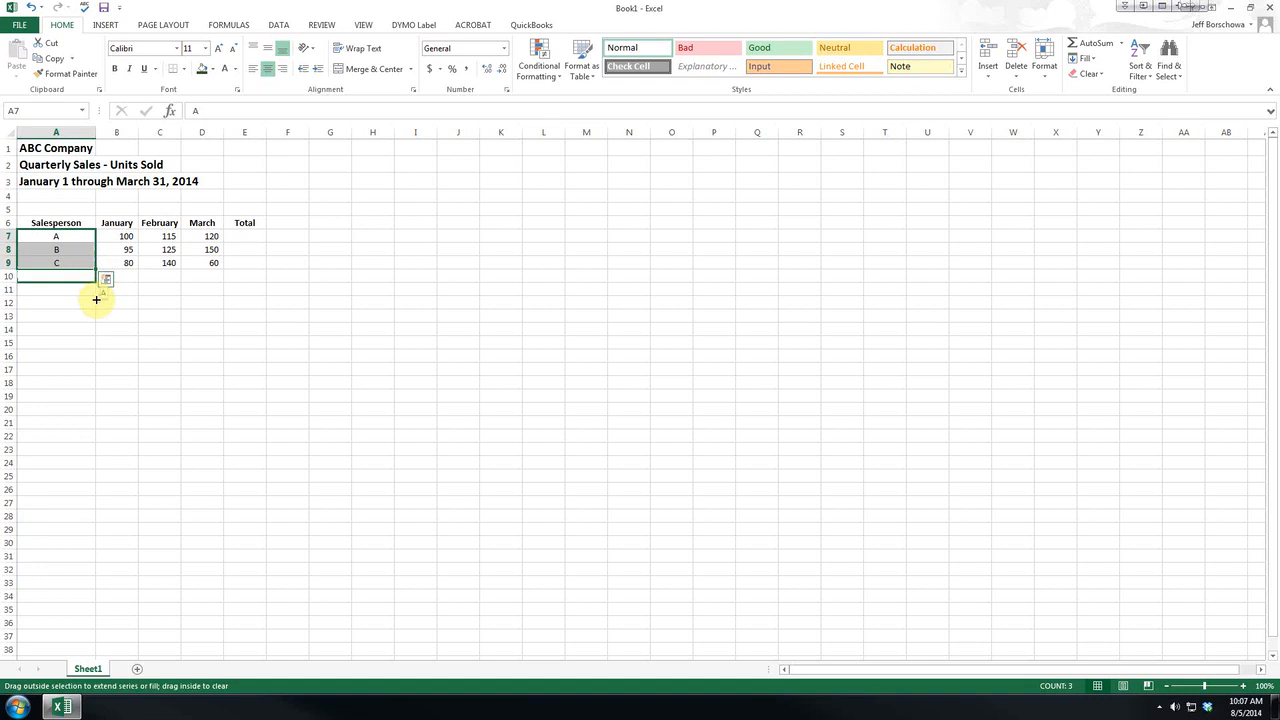
left_click_drag(96, 300, 96, 350)
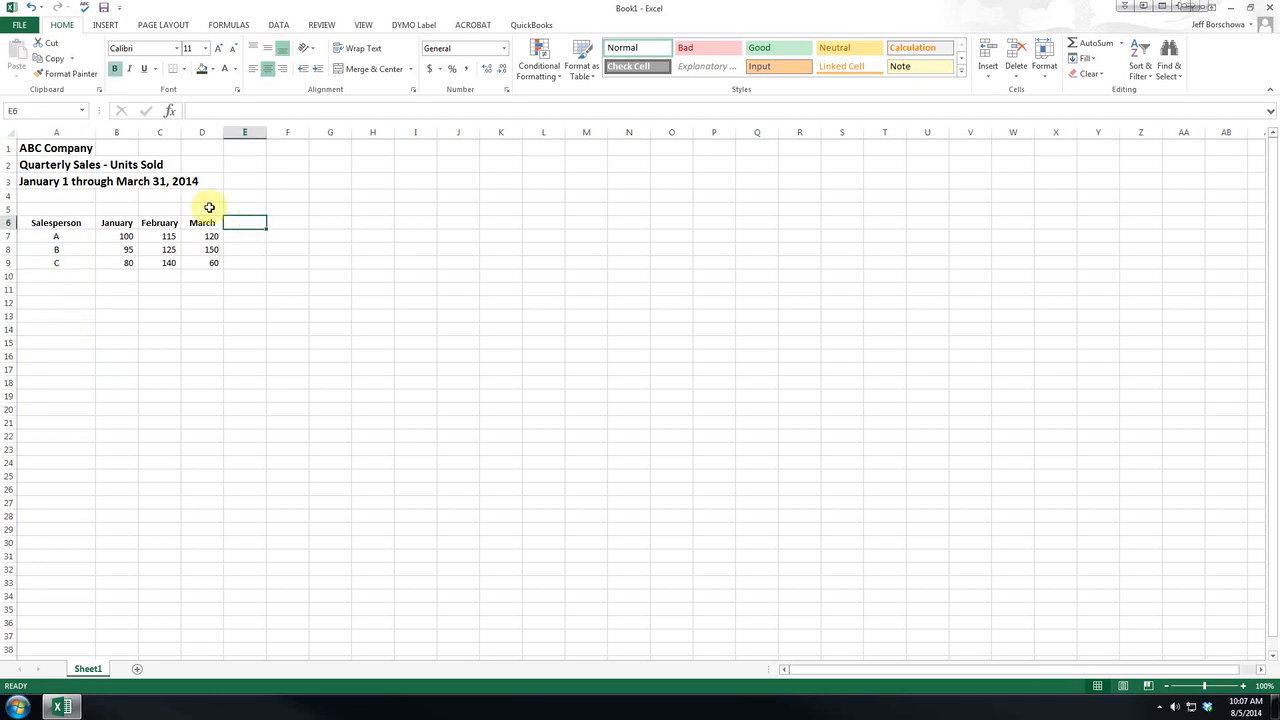
AutoFill the January–March headers rightward through December in column M.
left_click_drag(116, 222, 202, 222)
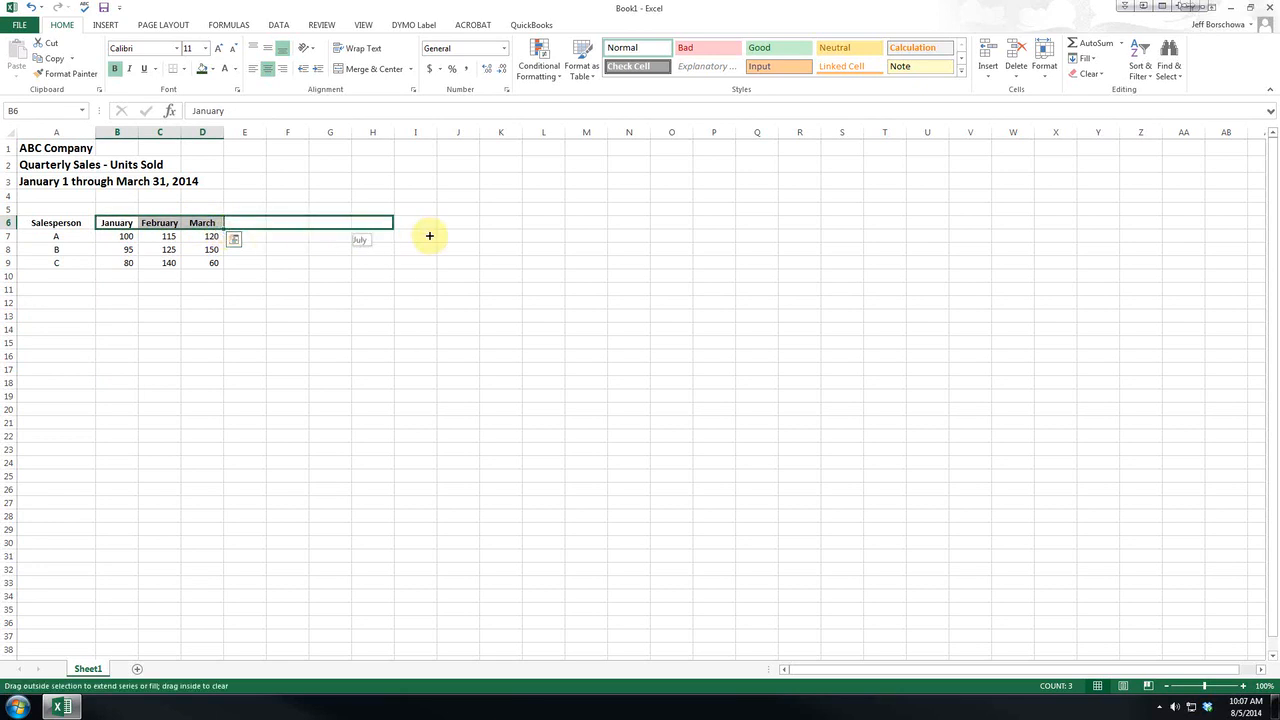
left_click_drag(428, 236, 568, 236)
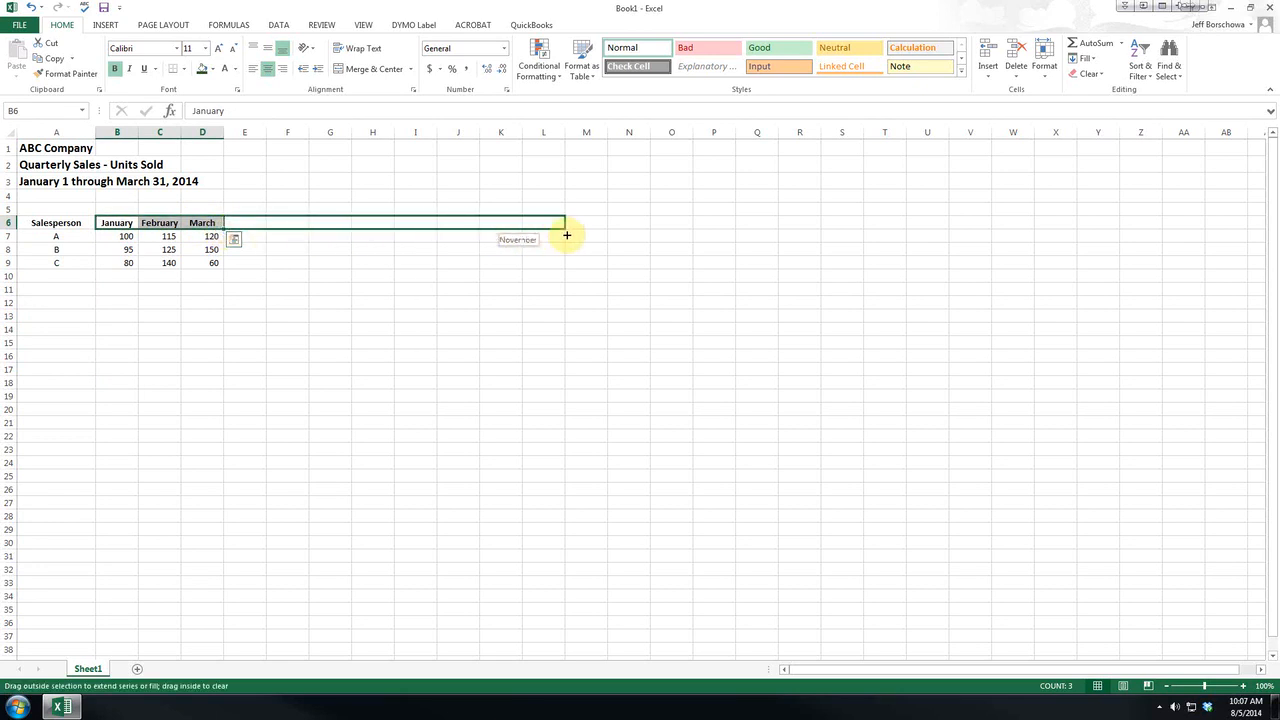
left_click_drag(568, 236, 616, 236)
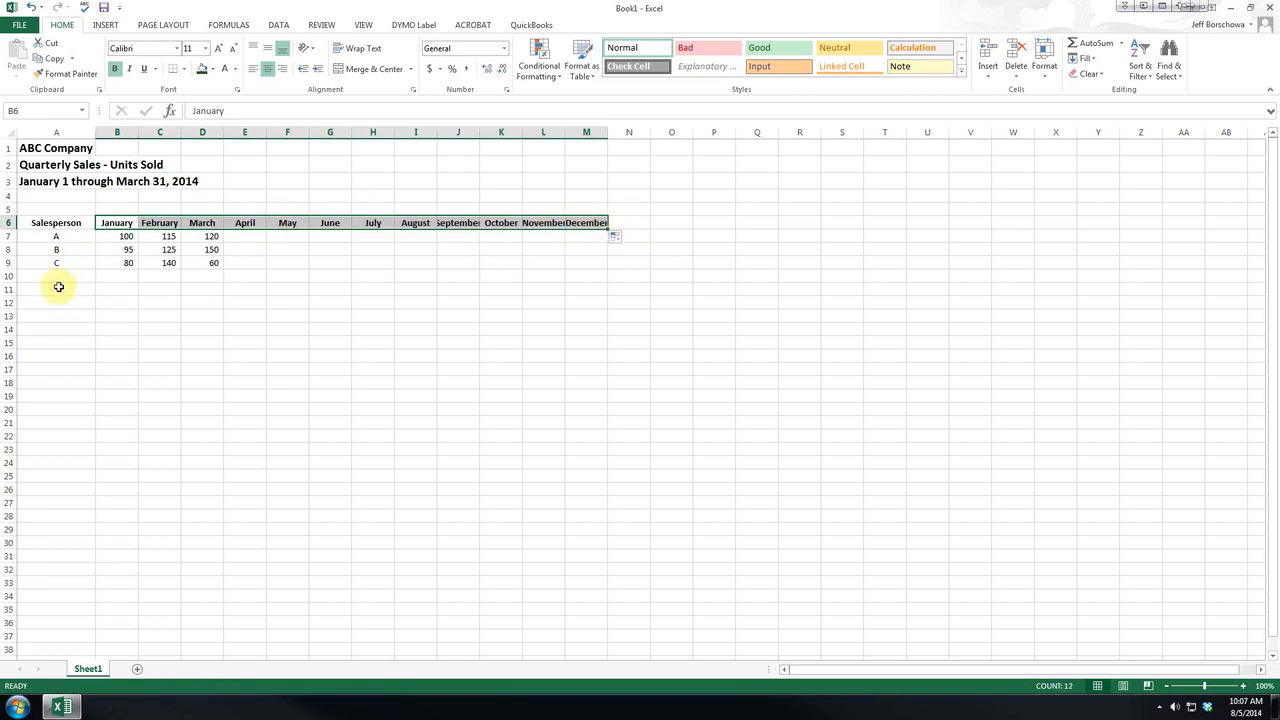
Start a series with 1 and 3 in A11:A12 and AutoFill odd numbers down to 19 in A20.
left_click(64, 290)
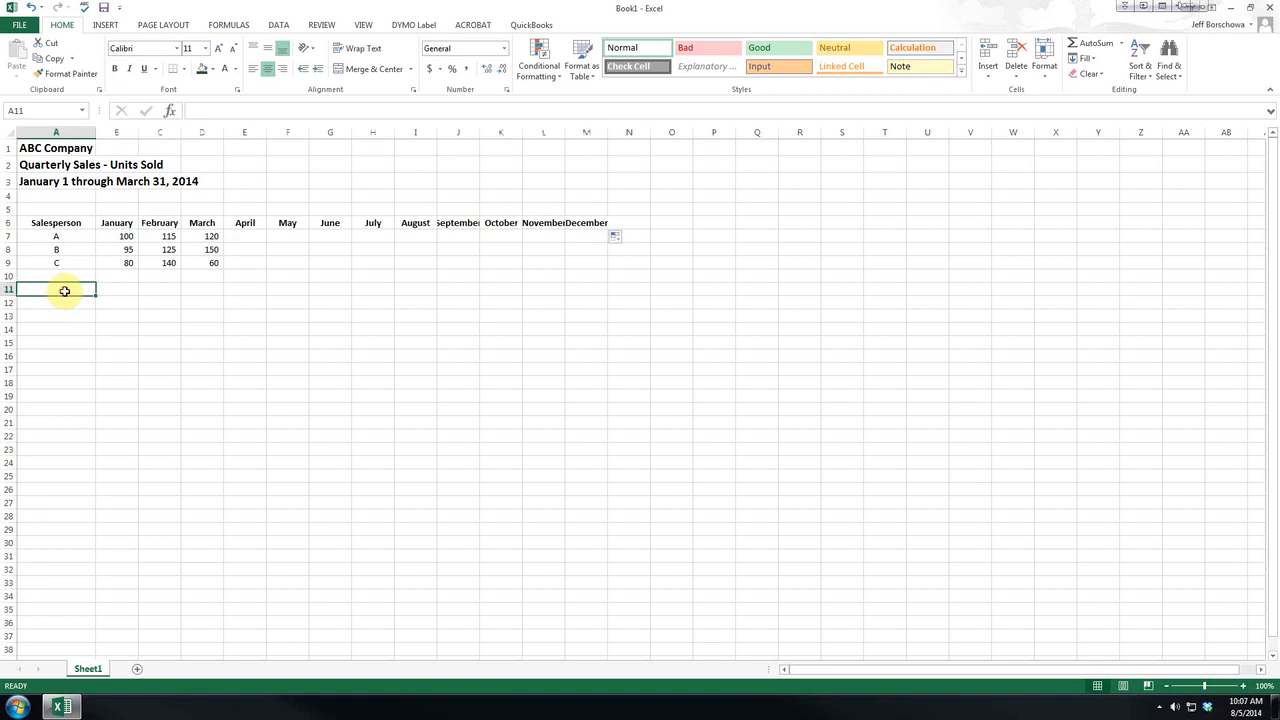
type("1")
left_click(56, 302)
type("2")
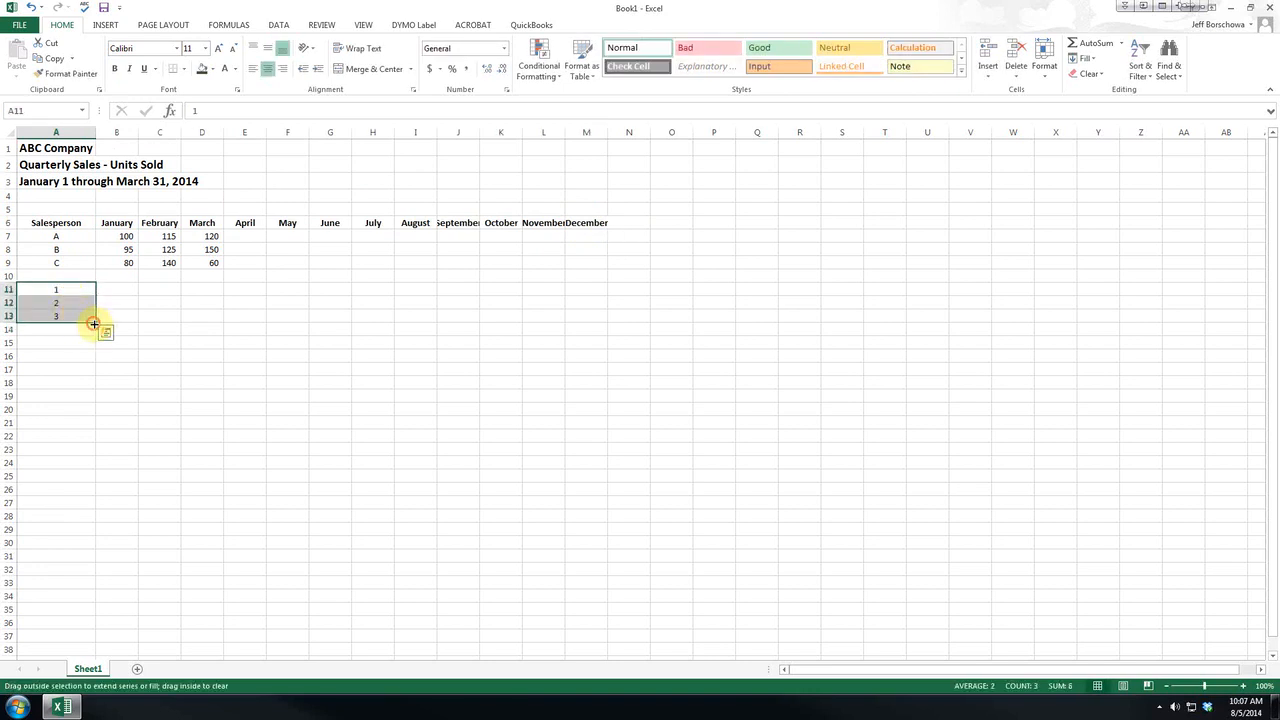
left_click_drag(92, 324, 56, 408)
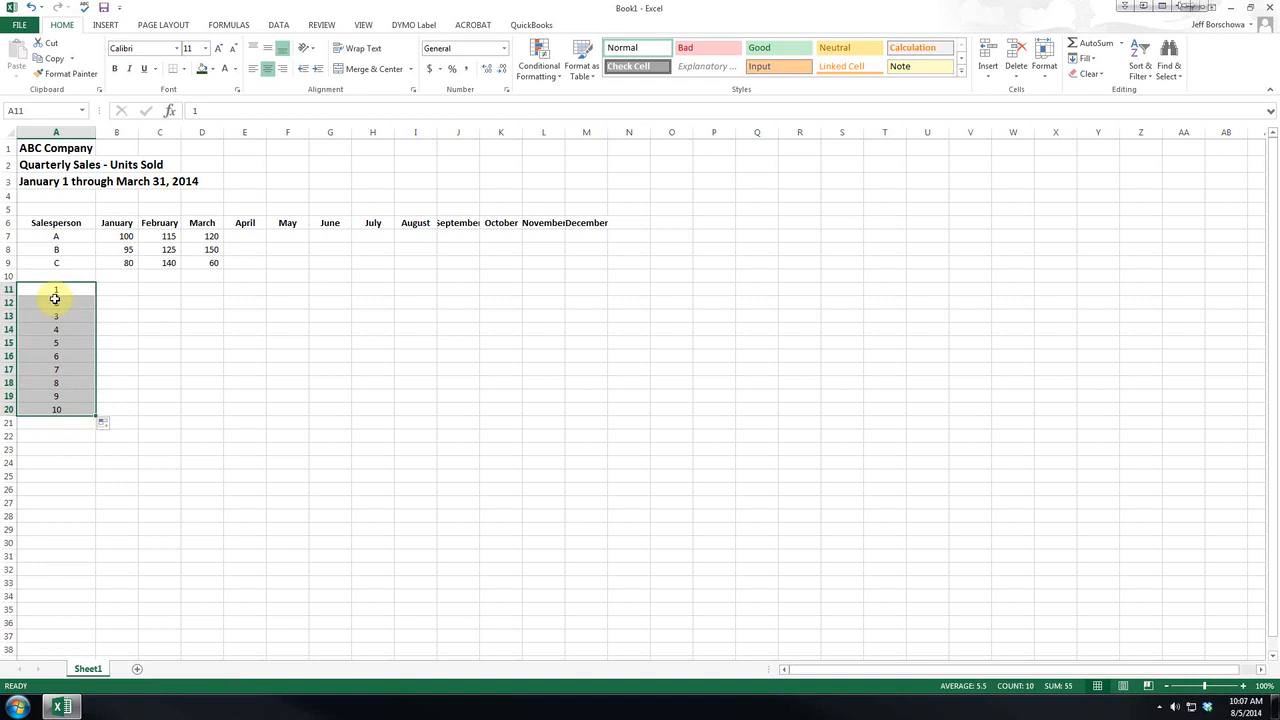
left_click(56, 304)
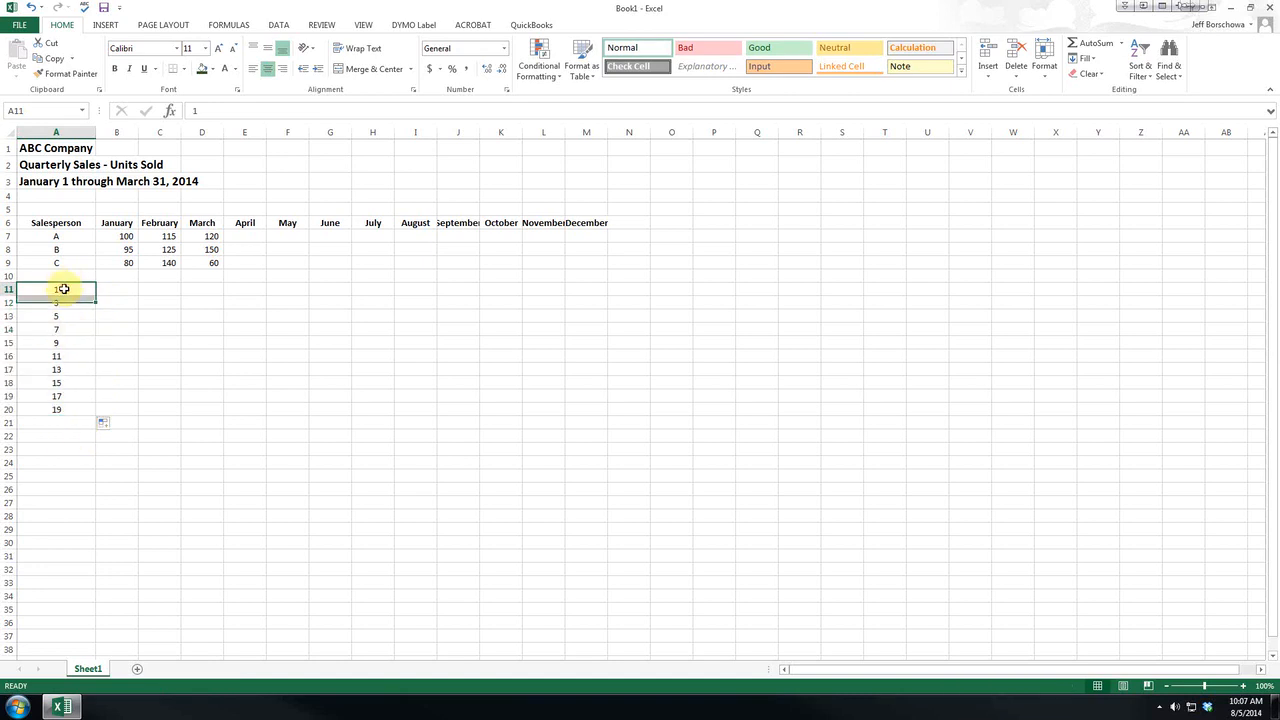
Enter the dates 1/1/2014, 2/1/2014 and 3/1/2014 in A11 to A13.
type("1/1/")
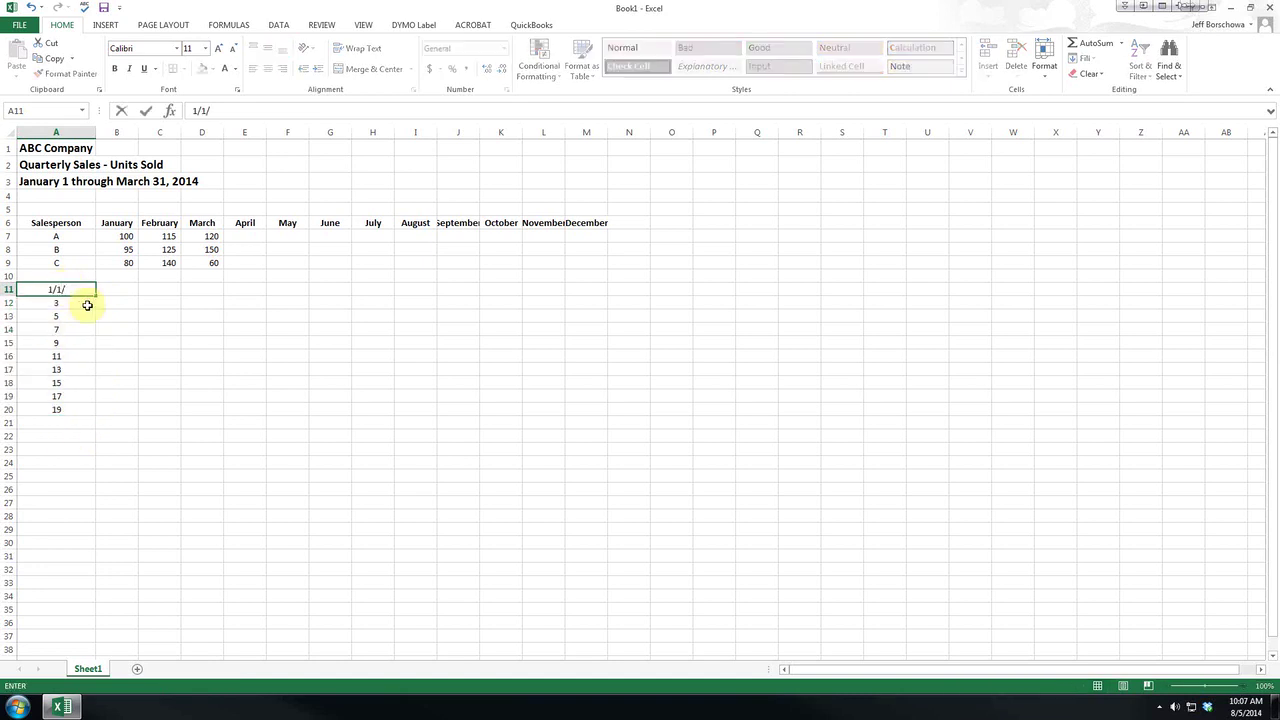
key("Enter")
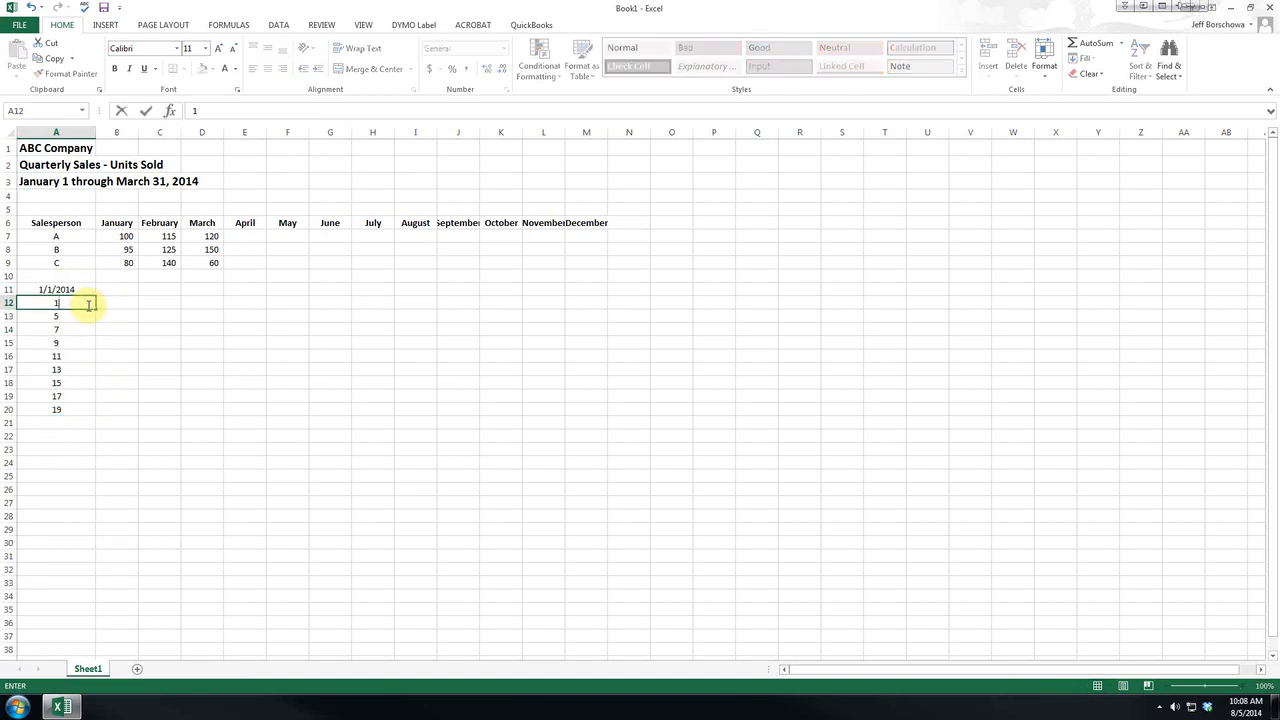
key("Delete")
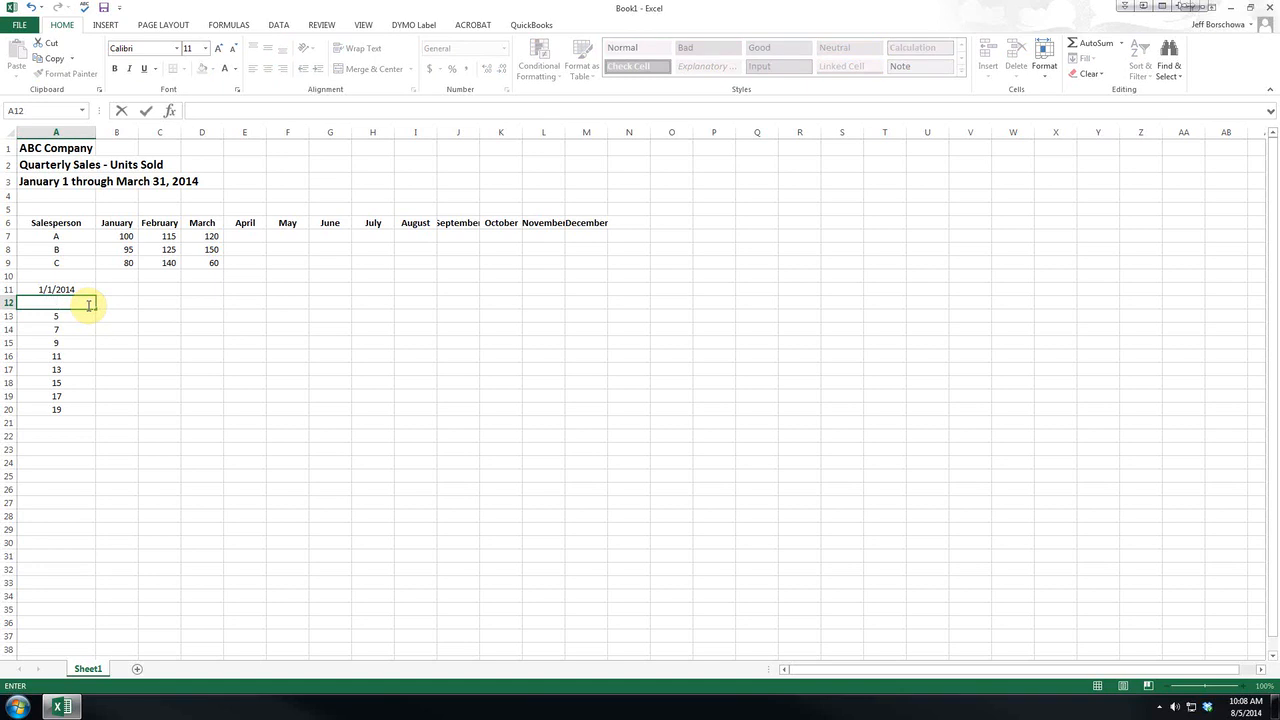
type("2/1/1")
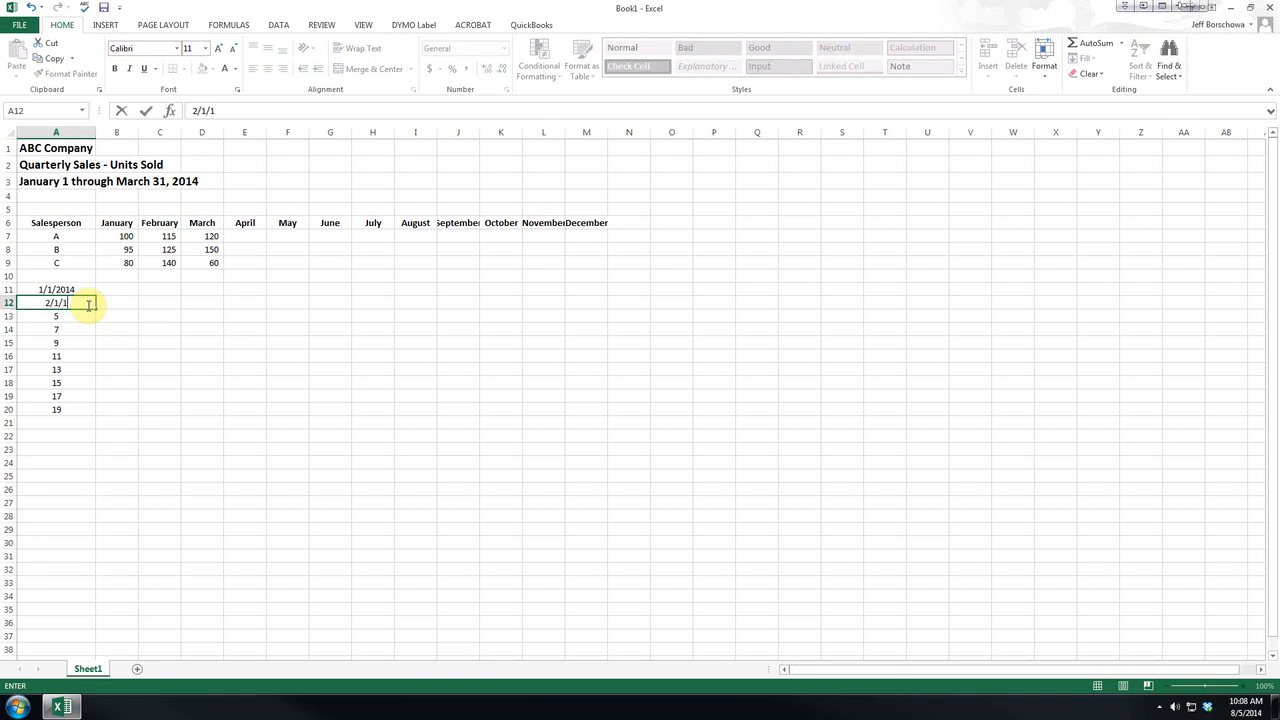
type("3/1/2014")
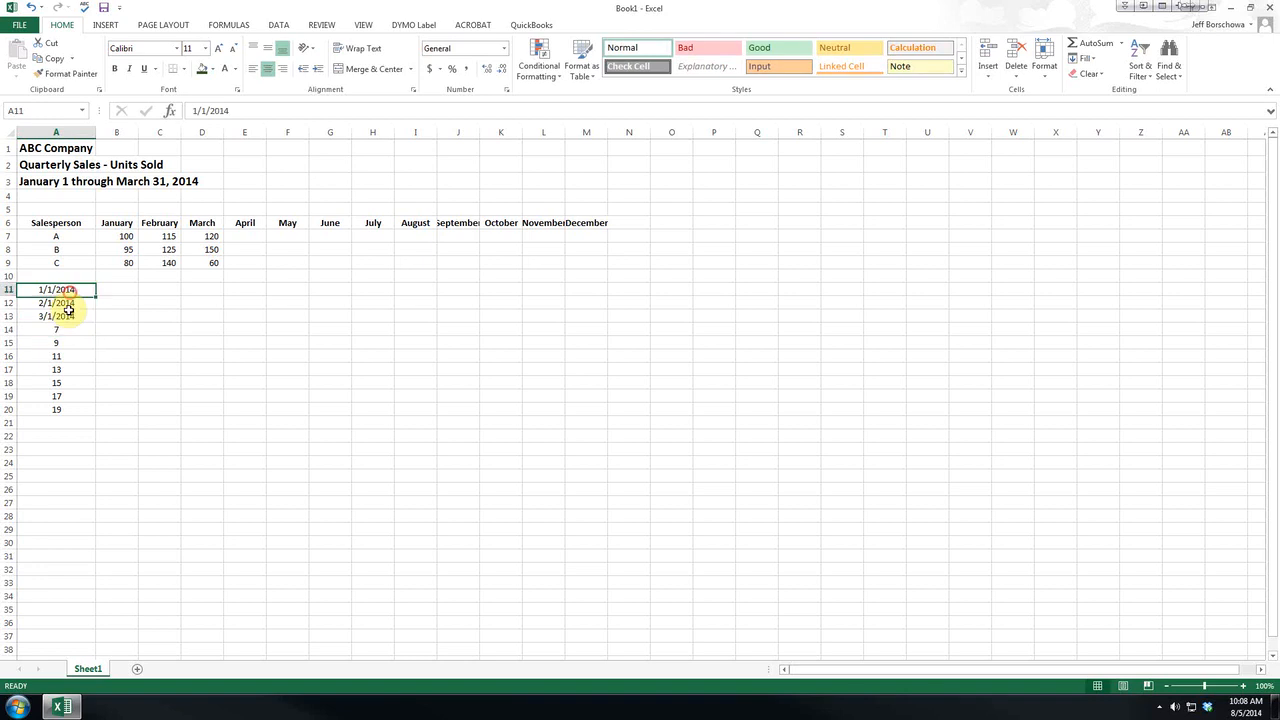
Format A11:A13 as d-mmm-yyyy dates and re-enter the February date.
right_click(56, 304)
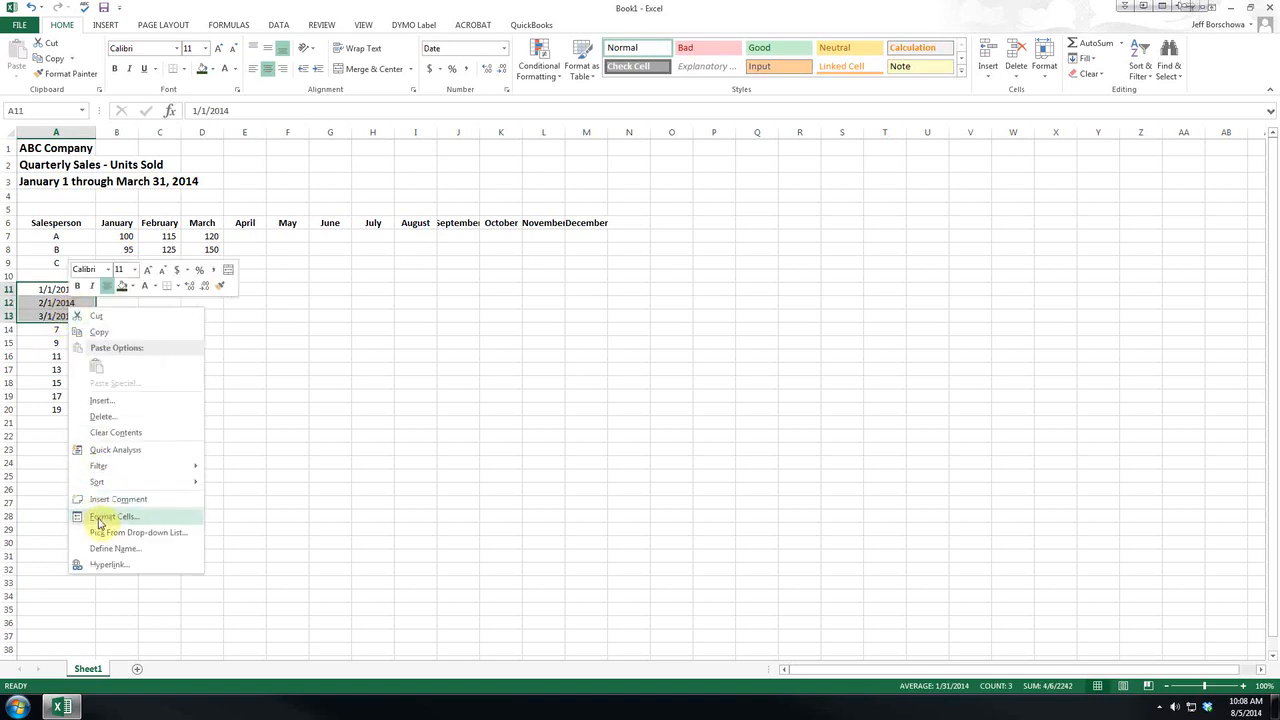
left_click(112, 516)
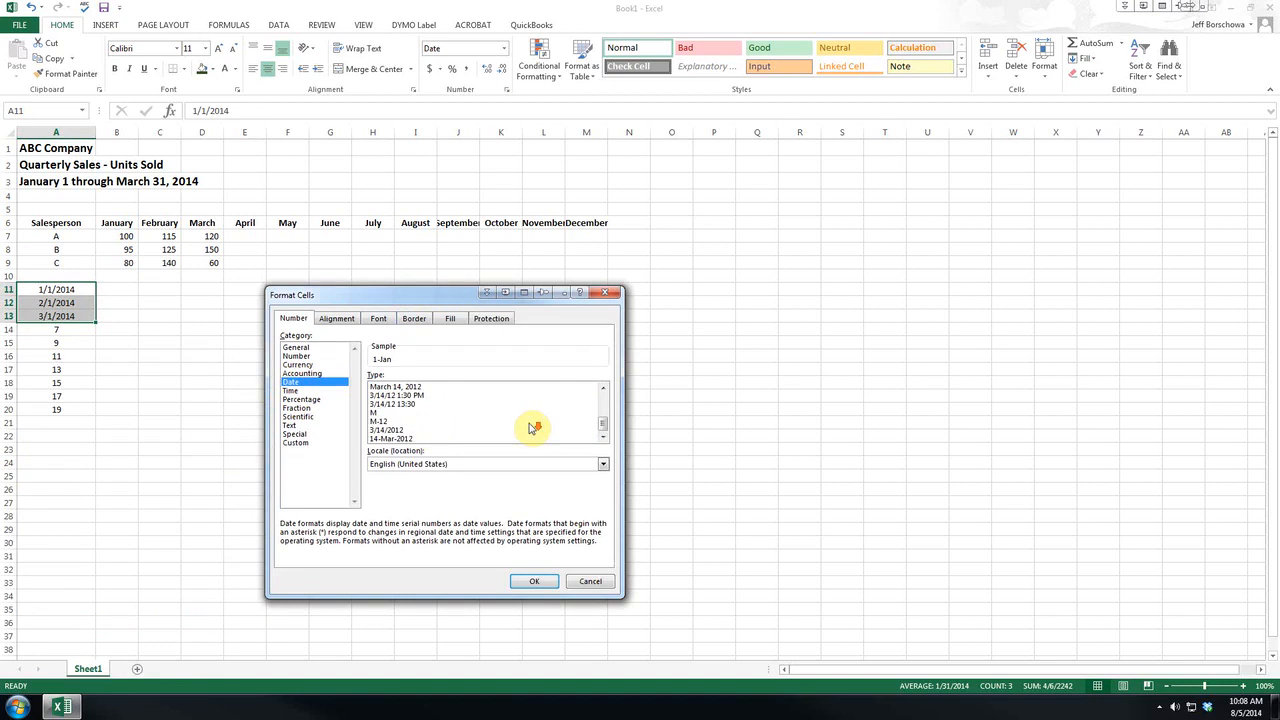
left_click(534, 580)
type("1")
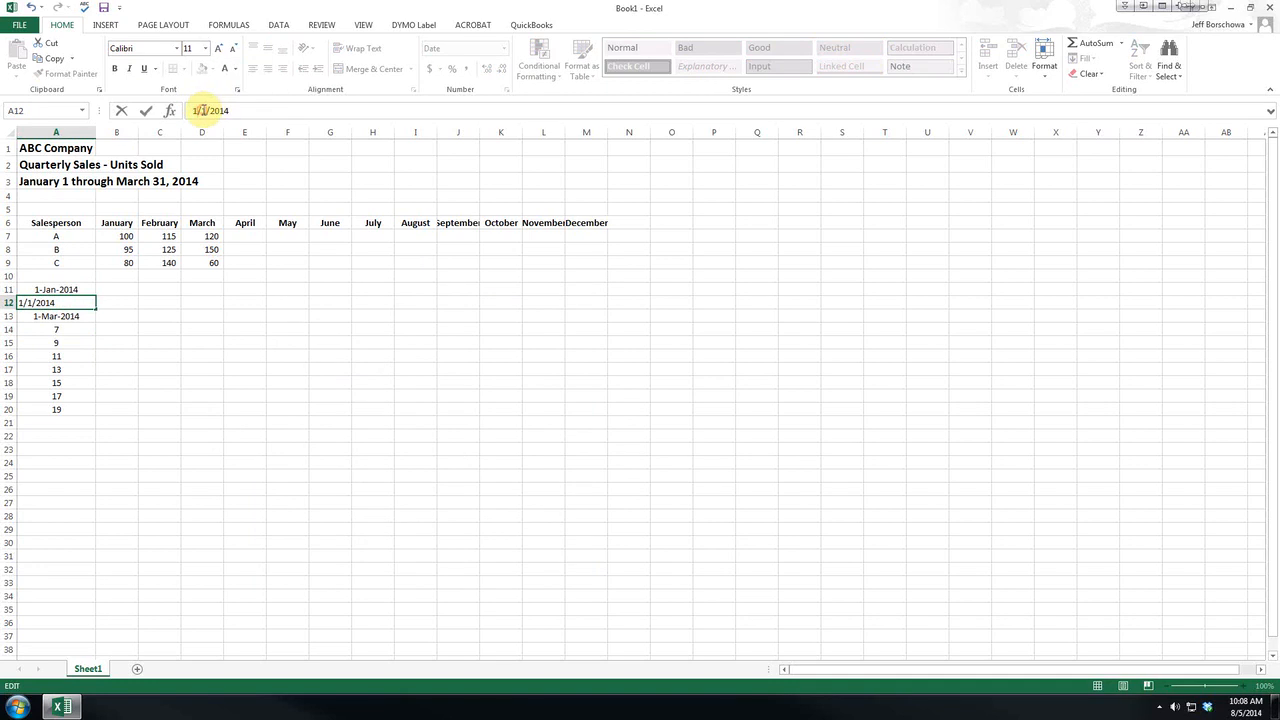
key("Enter")
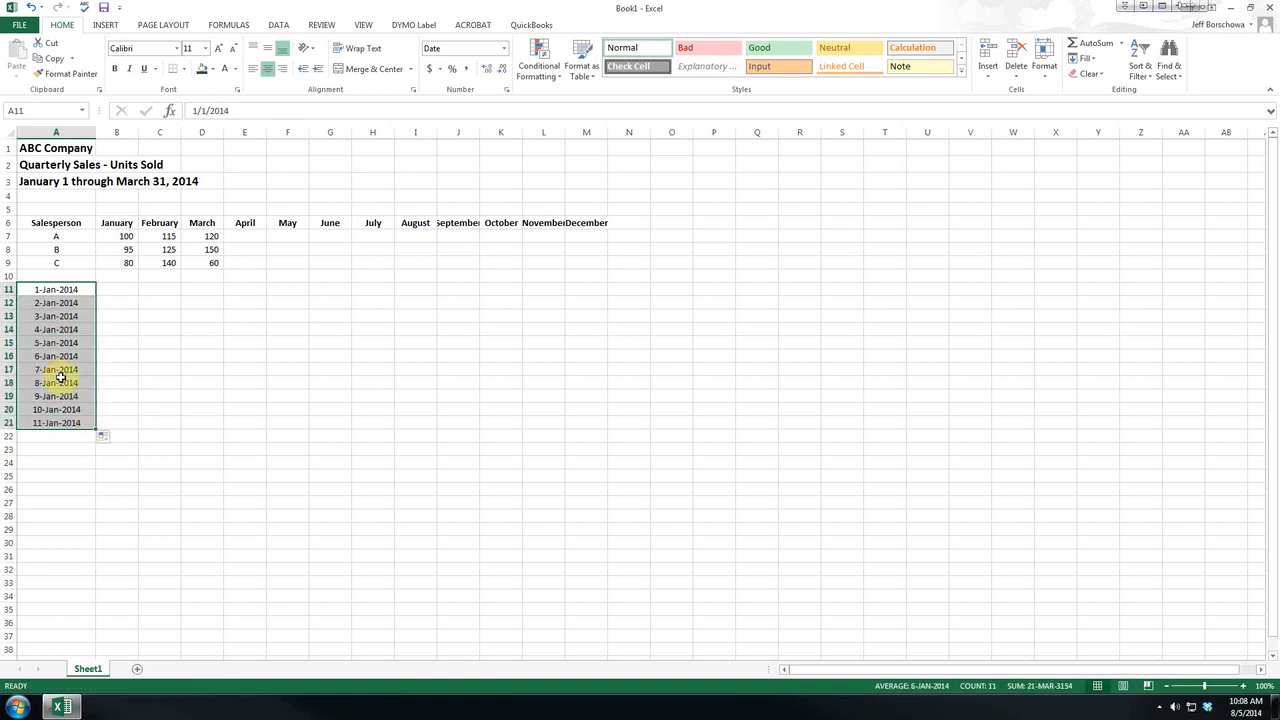
mouse_move(56, 356)
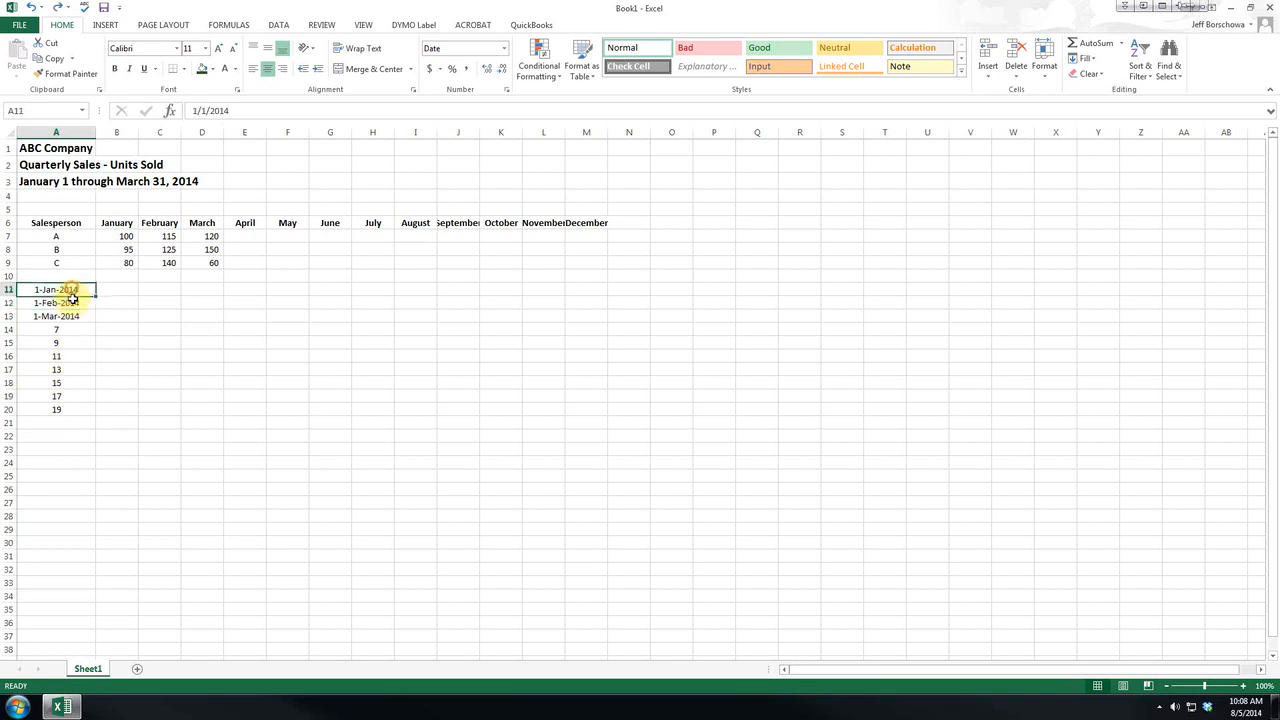
AutoFill the three monthly dates down to A26, ending at 1-Apr-2015.
left_click_drag(56, 288, 56, 316)
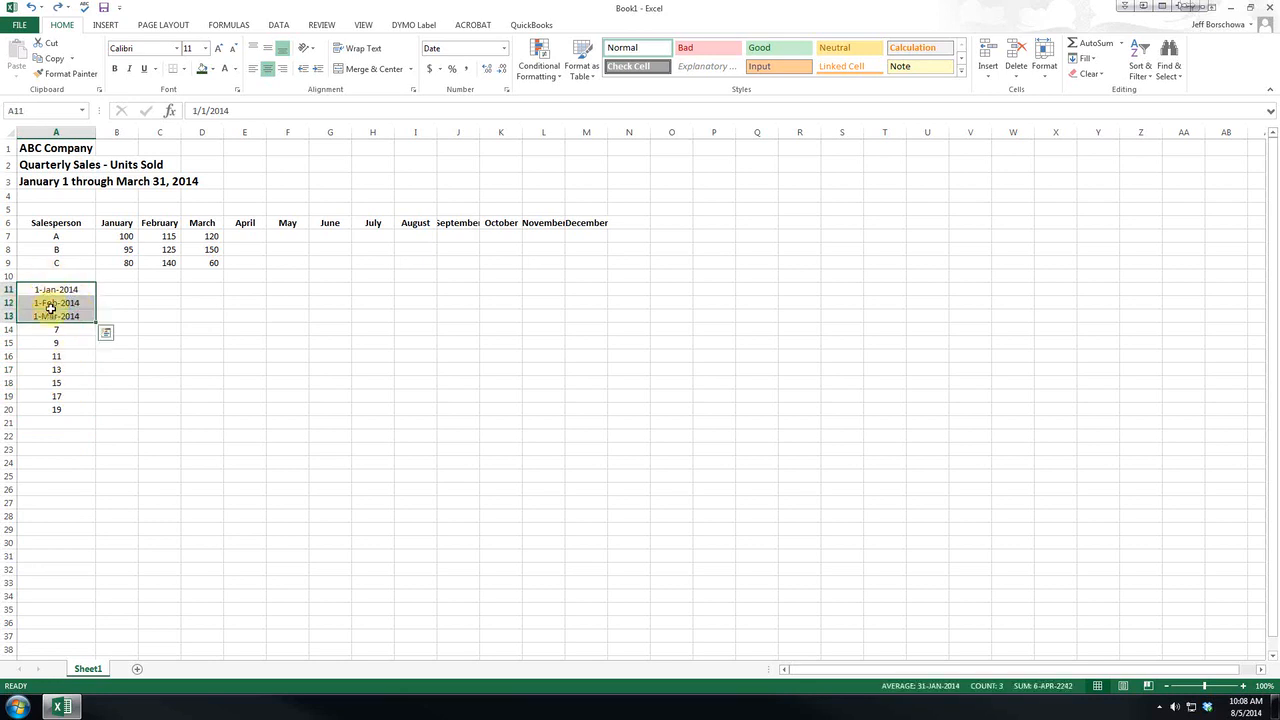
left_click_drag(56, 316, 90, 408)
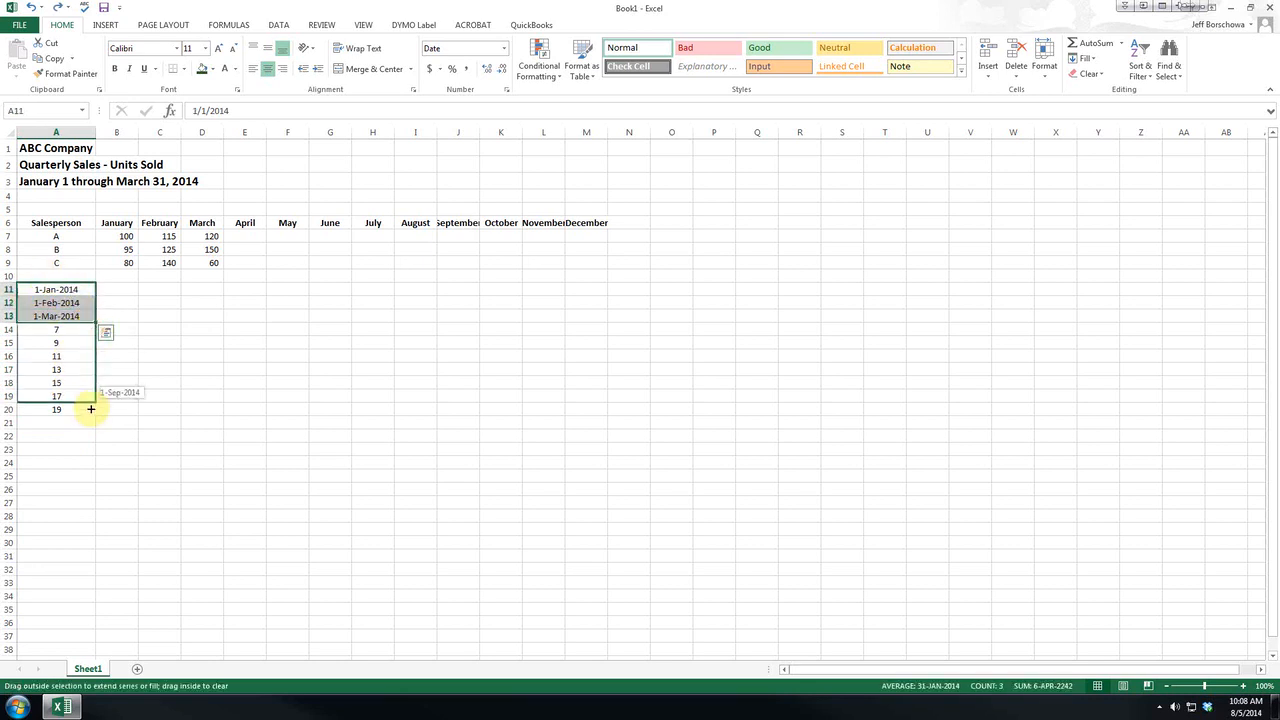
left_click_drag(90, 408, 76, 408)
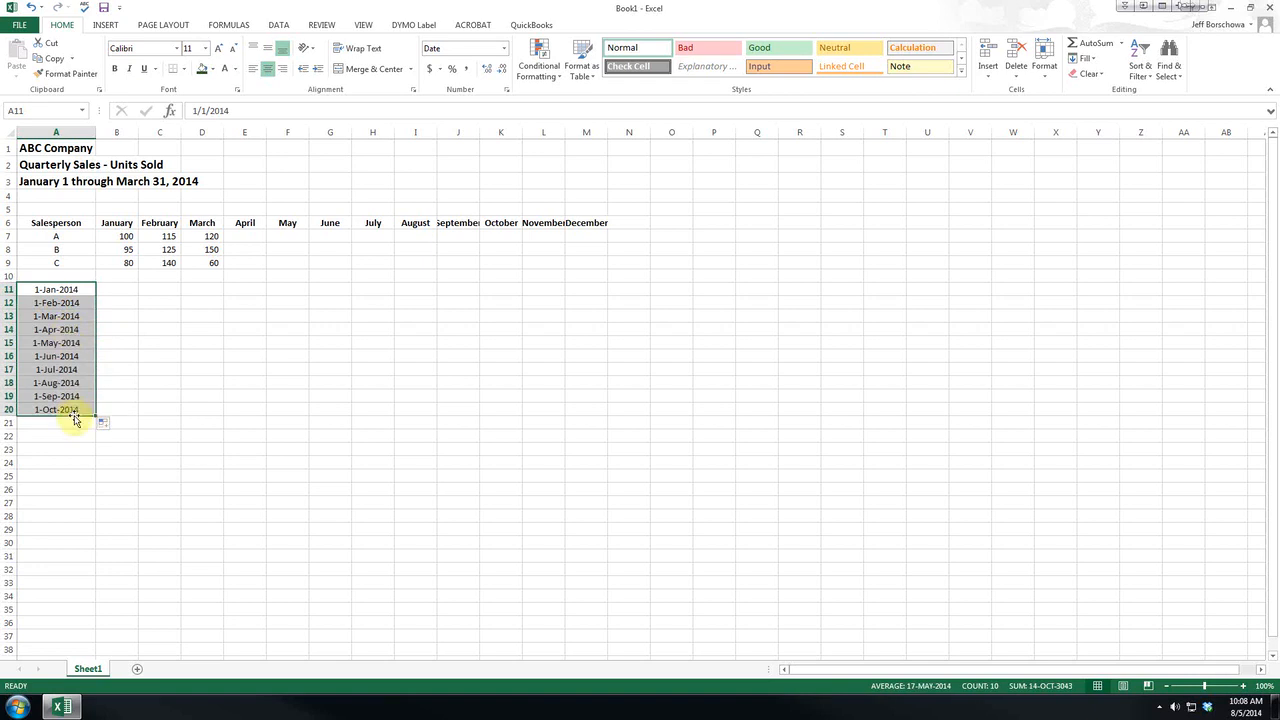
left_click_drag(96, 414, 96, 482)
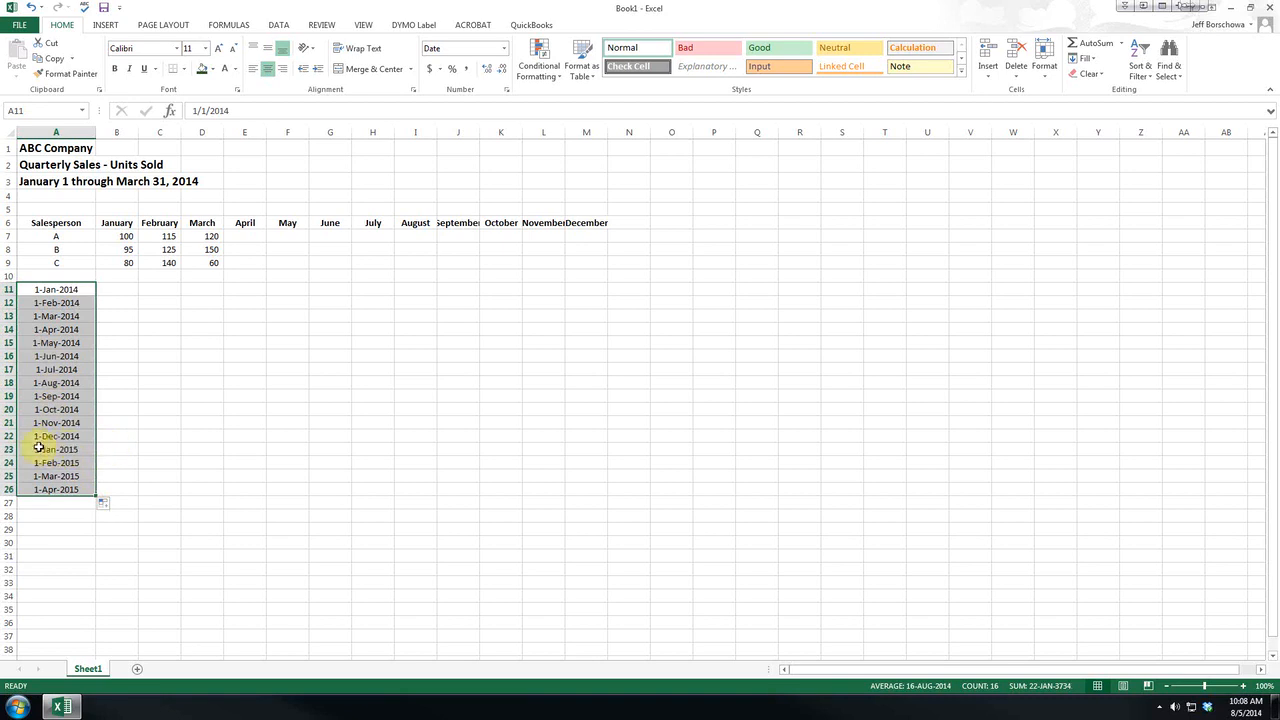
mouse_move(100, 464)
type("Total")
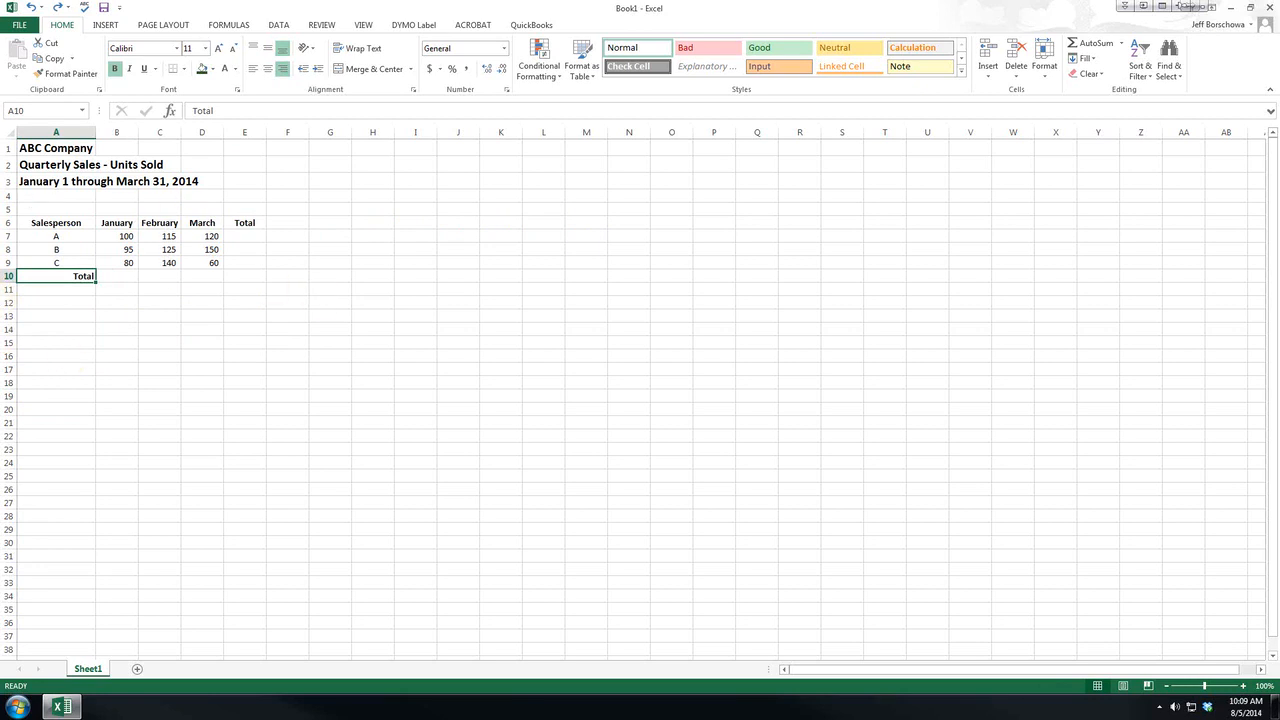
Undo all AutoFill demos back to the original table and select empty cell A12.
left_click(66, 304)
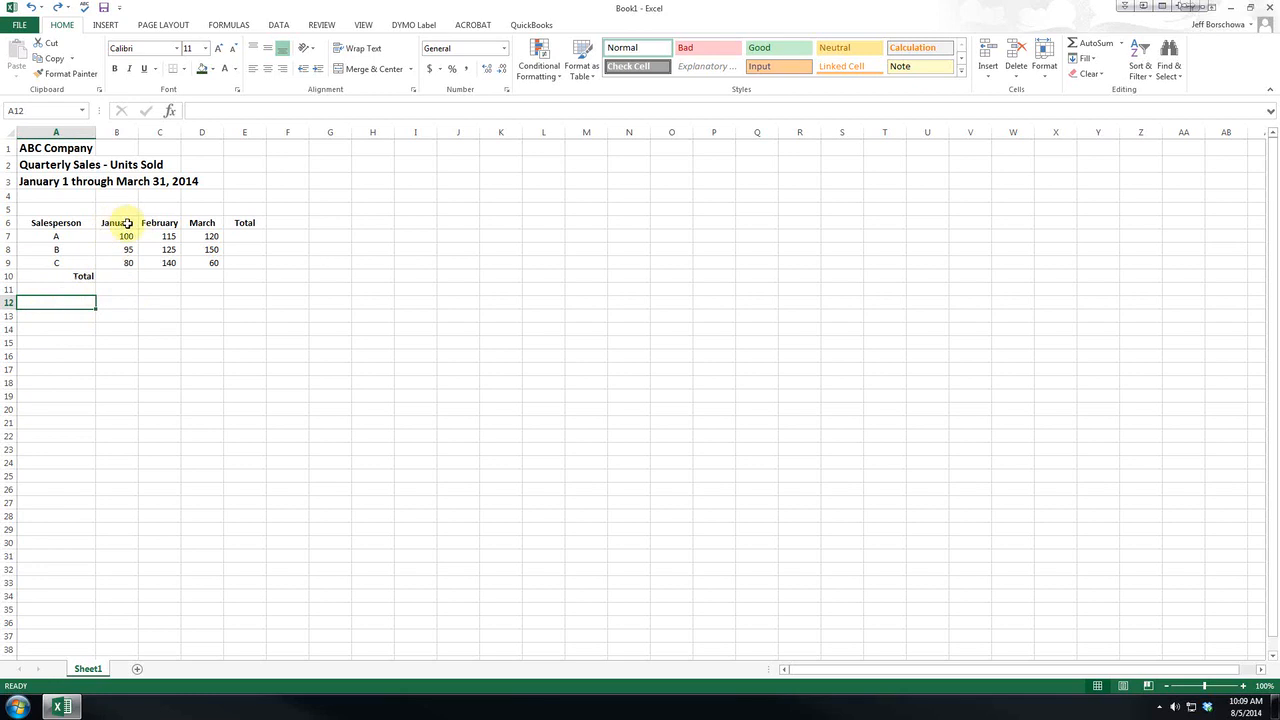
mouse_move(238, 222)
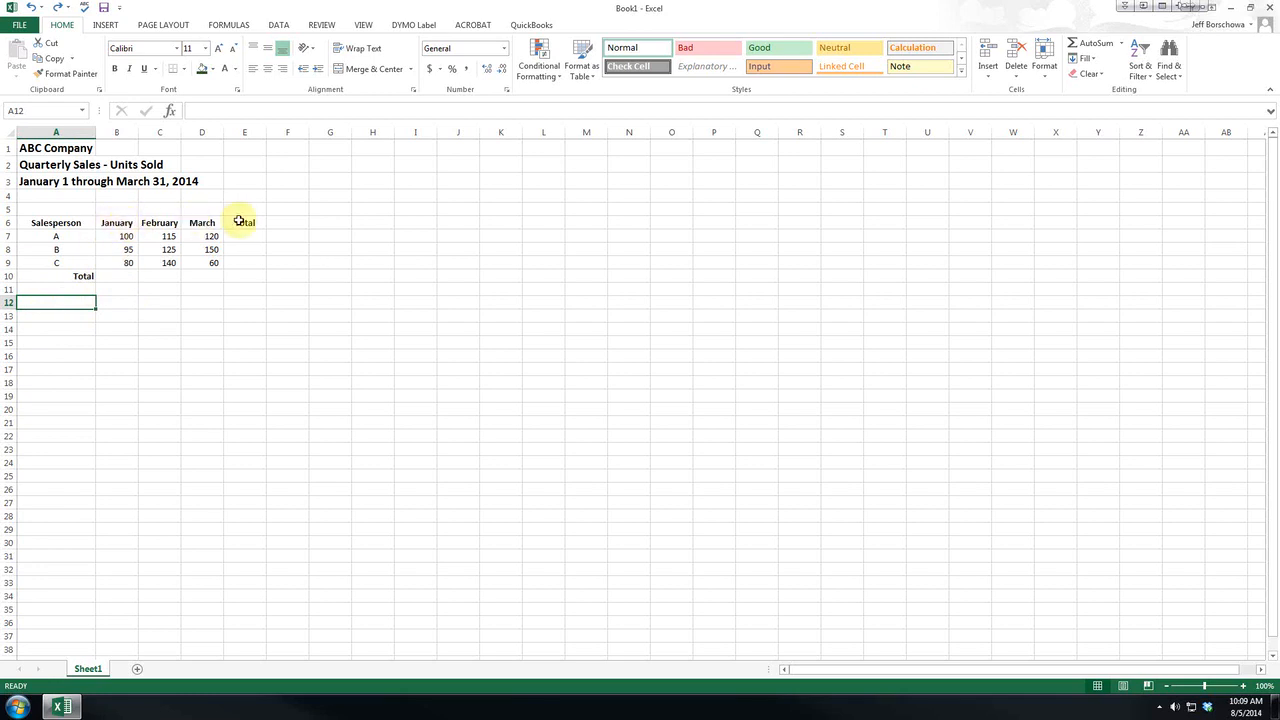
mouse_move(308, 218)
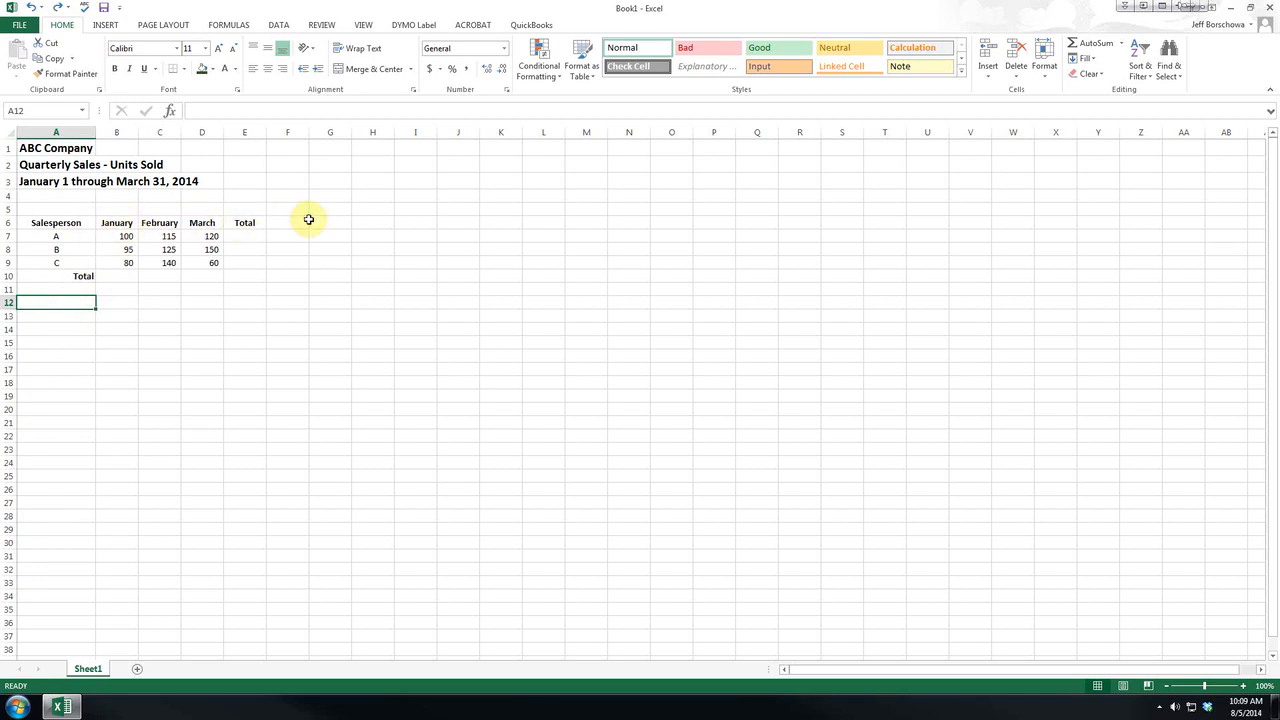